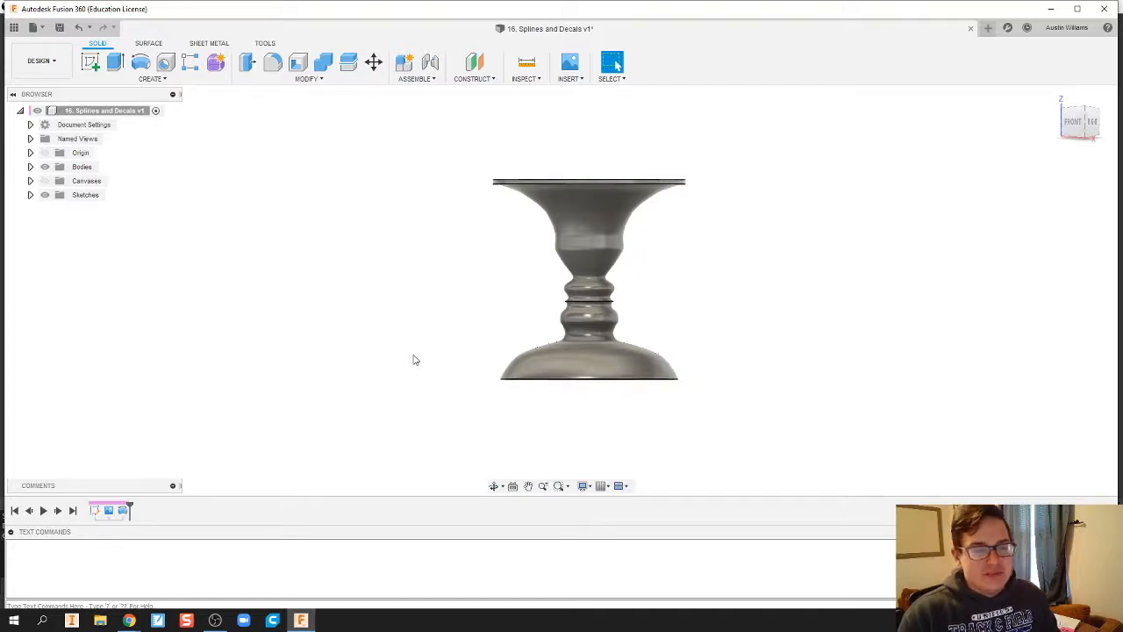
{"action": "mouse_move", "coordinate": [464, 326]}
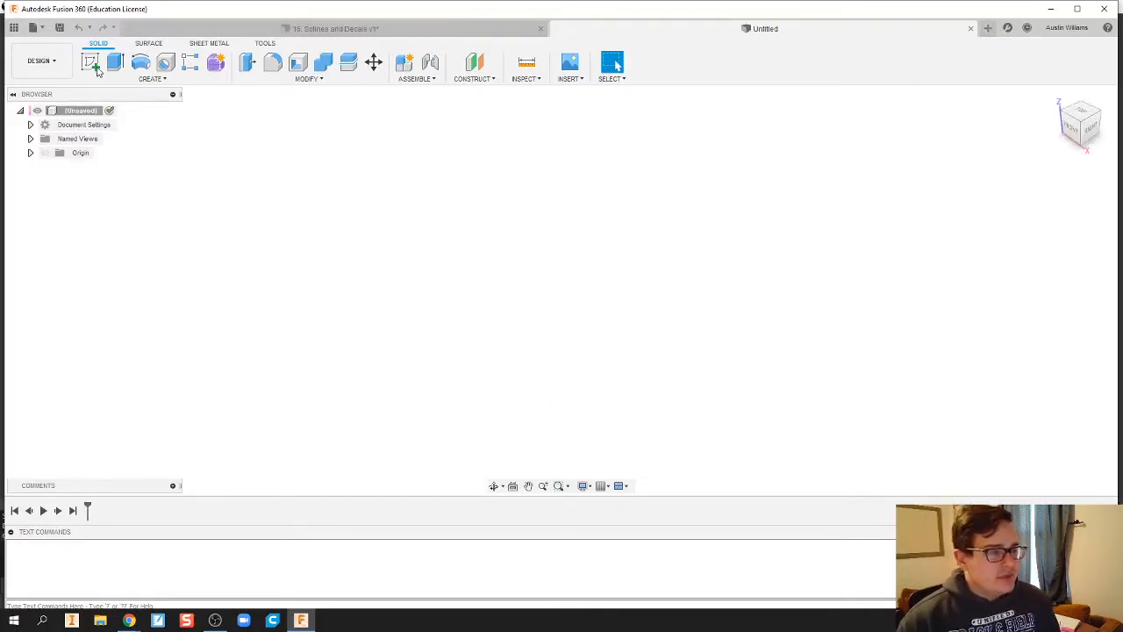
Start a new sketch and choose to insert a canvas image from the computer
{"action": "left_click", "coordinate": [91, 62]}
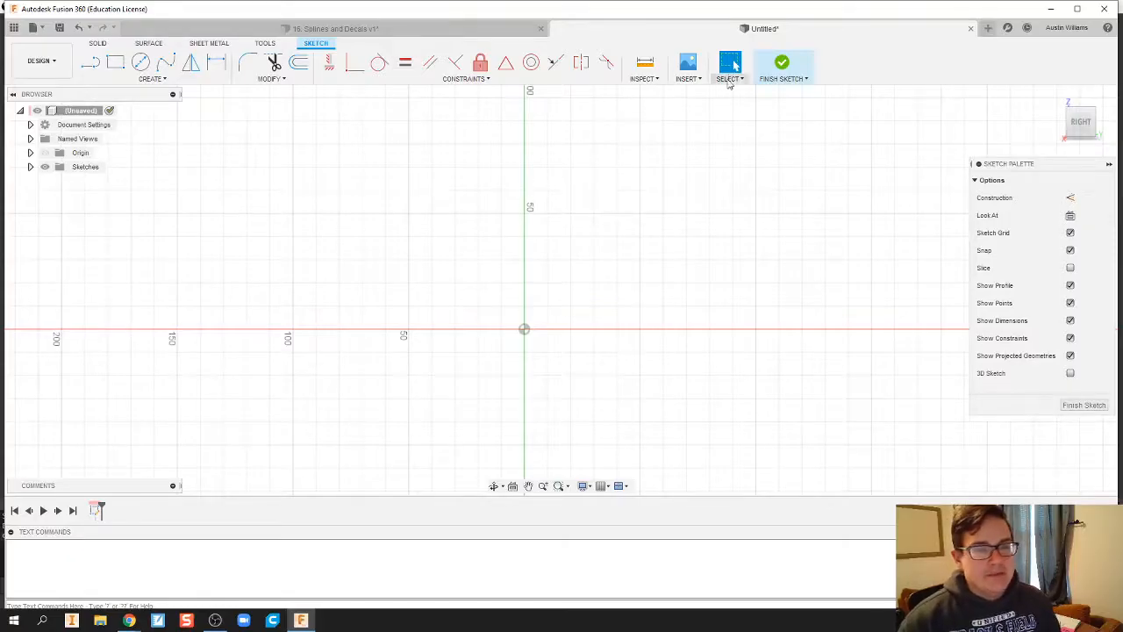
{"action": "left_click", "coordinate": [688, 62]}
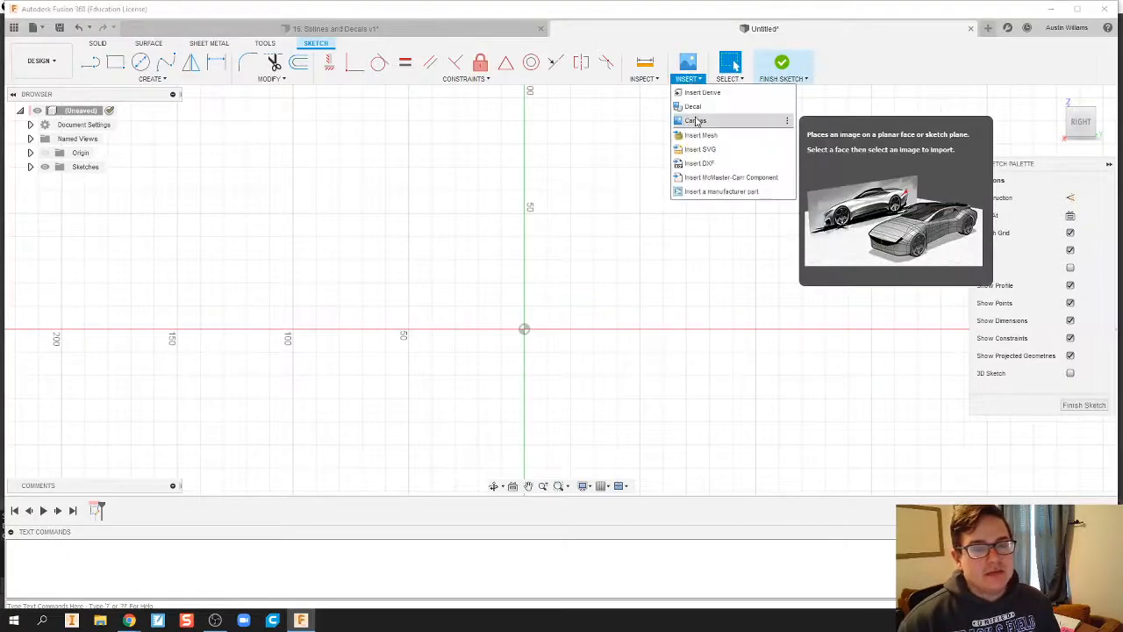
{"action": "left_click", "coordinate": [696, 120]}
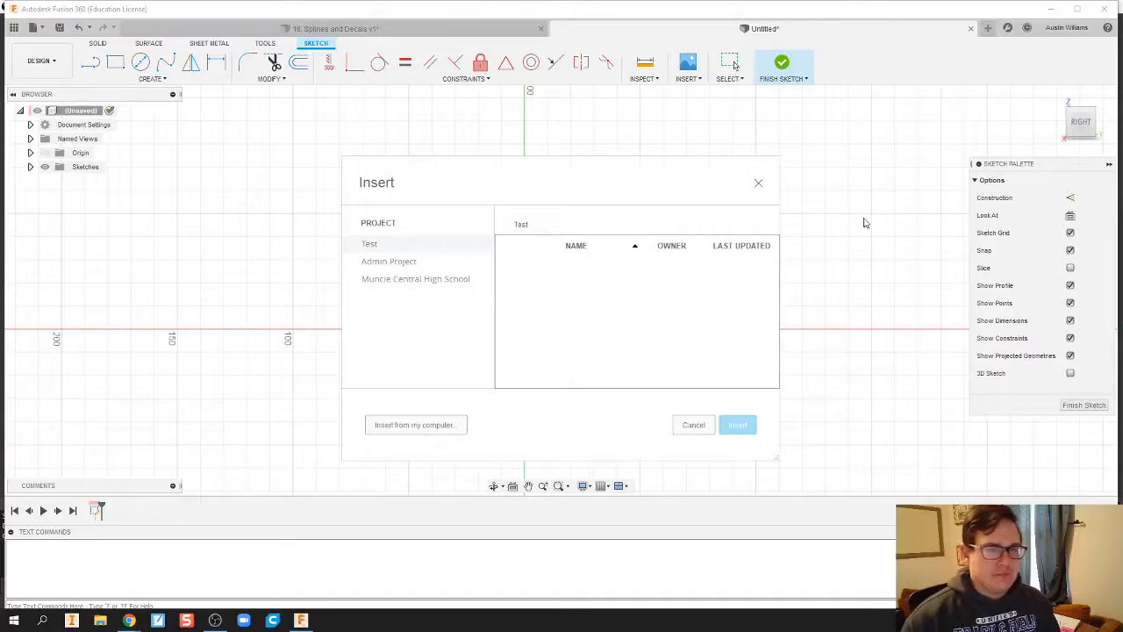
{"action": "left_click", "coordinate": [688, 68]}
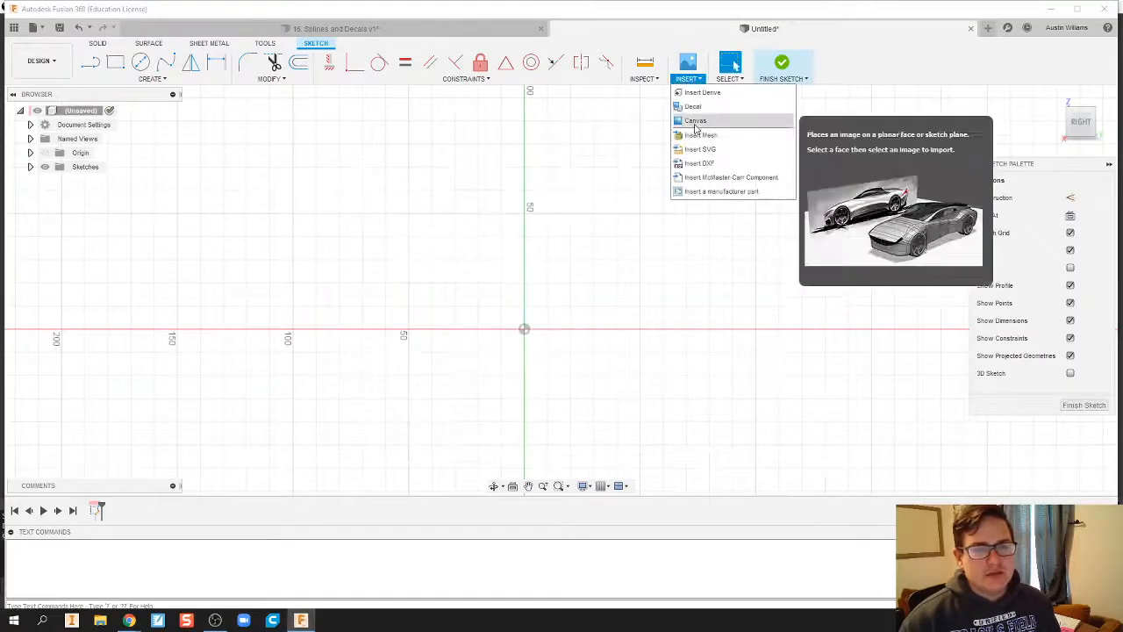
{"action": "left_click", "coordinate": [696, 120]}
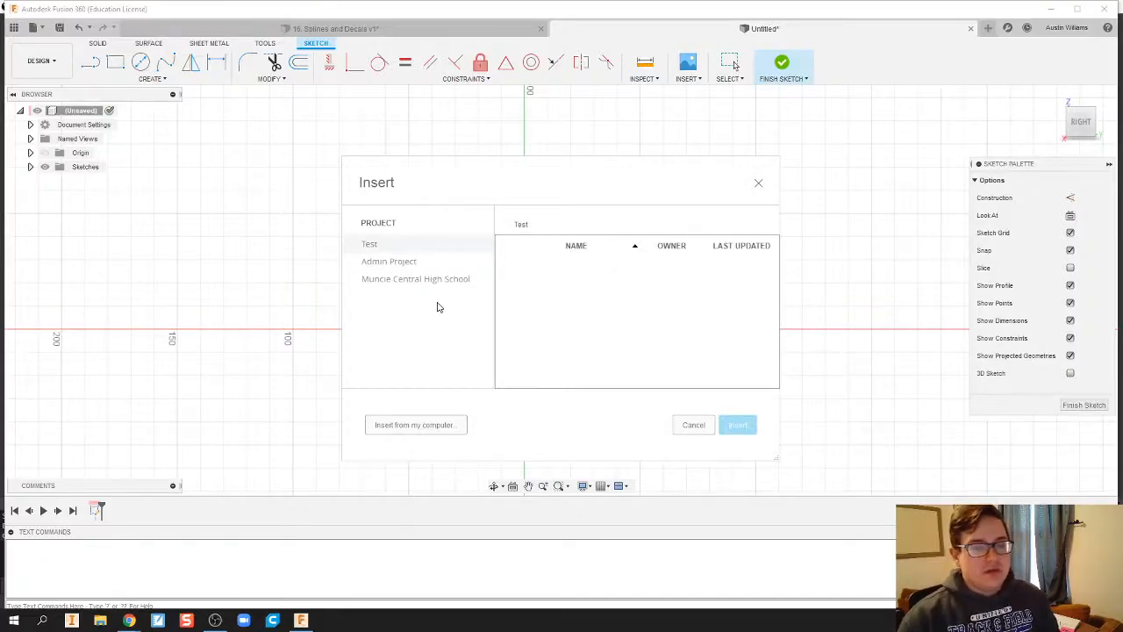
{"action": "left_click", "coordinate": [693, 425]}
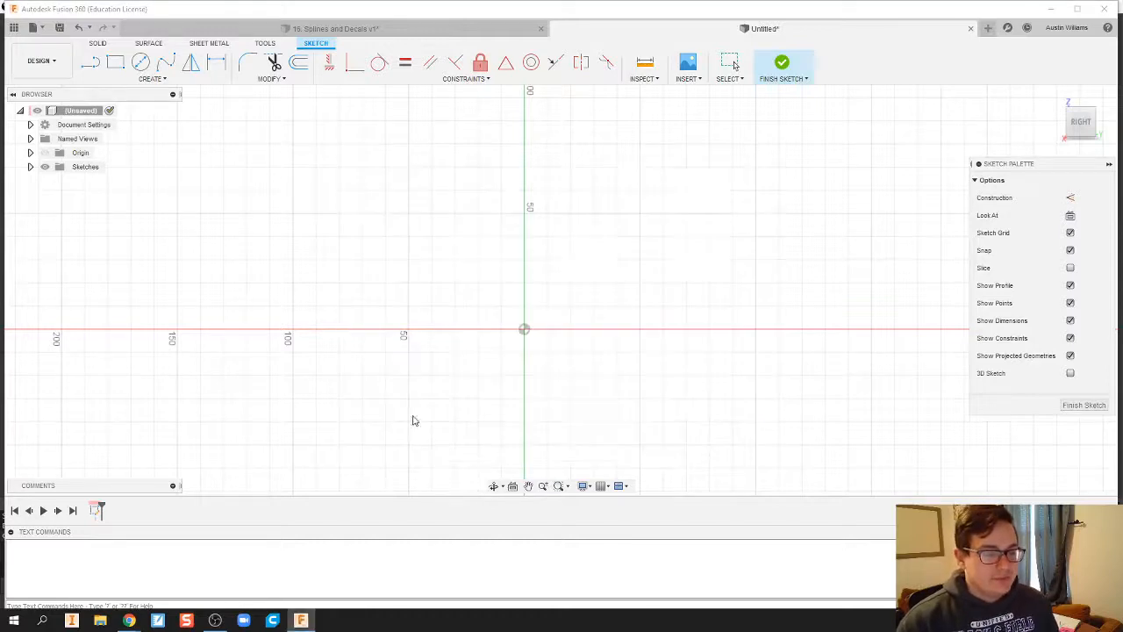
Place TwoFace.jpg as a canvas, shifted sideways to line up with the origin
{"action": "left_click", "coordinate": [688, 62]}
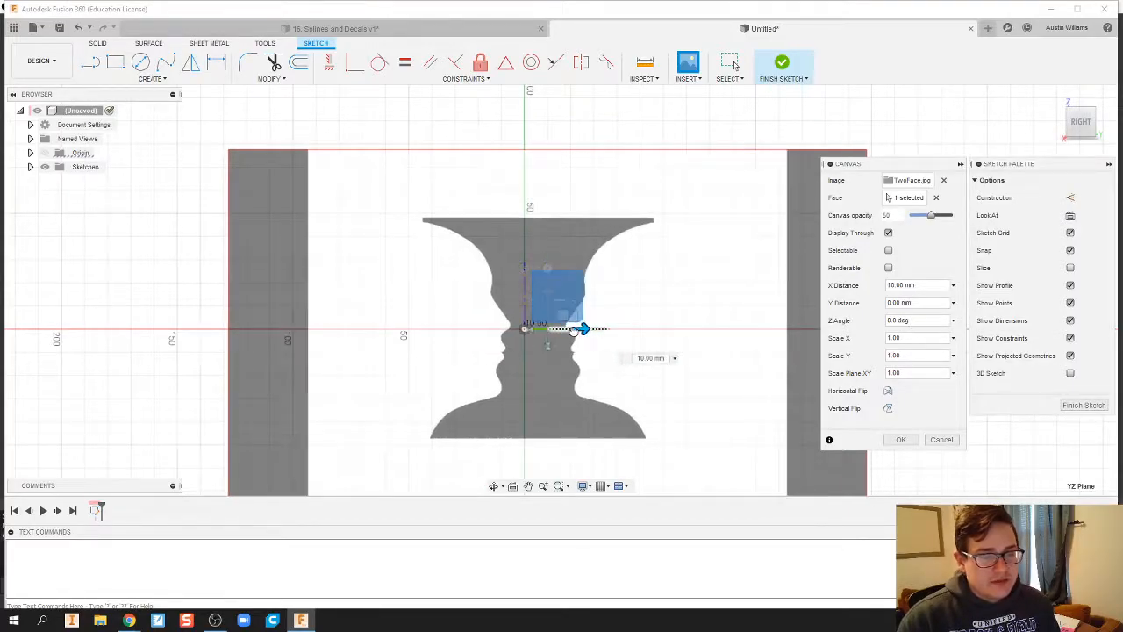
{"action": "left_click_drag", "start_coordinate": [580, 329], "coordinate": [562, 329]}
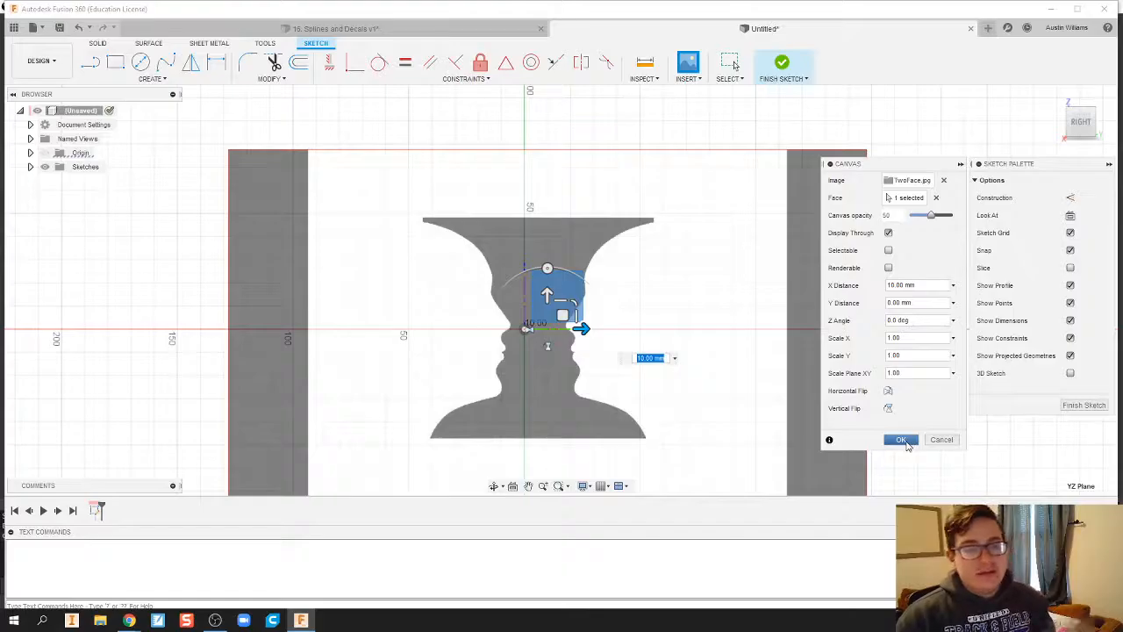
{"action": "left_click", "coordinate": [901, 440]}
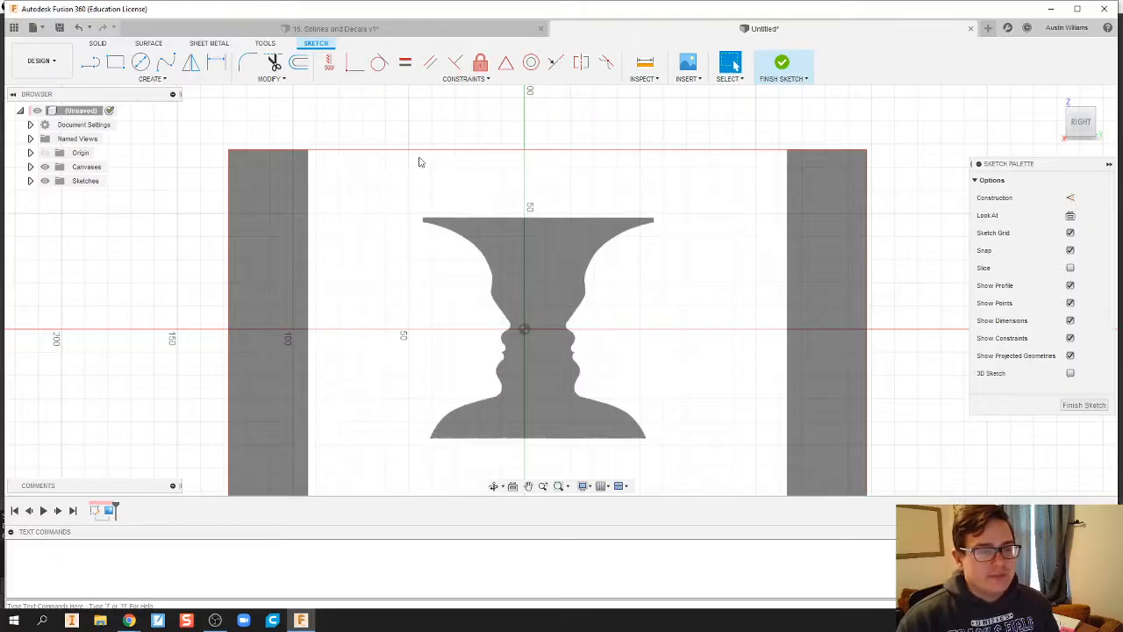
Draw straight lines for the vase's top rim, vertical centre axis and base
{"action": "left_click", "coordinate": [90, 62]}
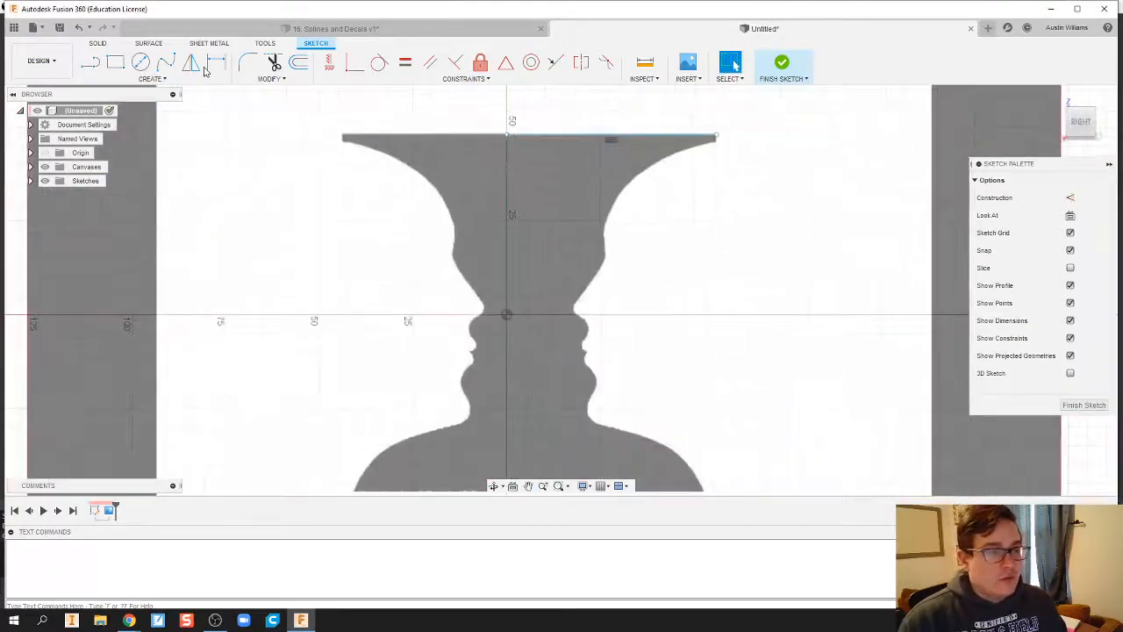
{"action": "left_click", "coordinate": [90, 61]}
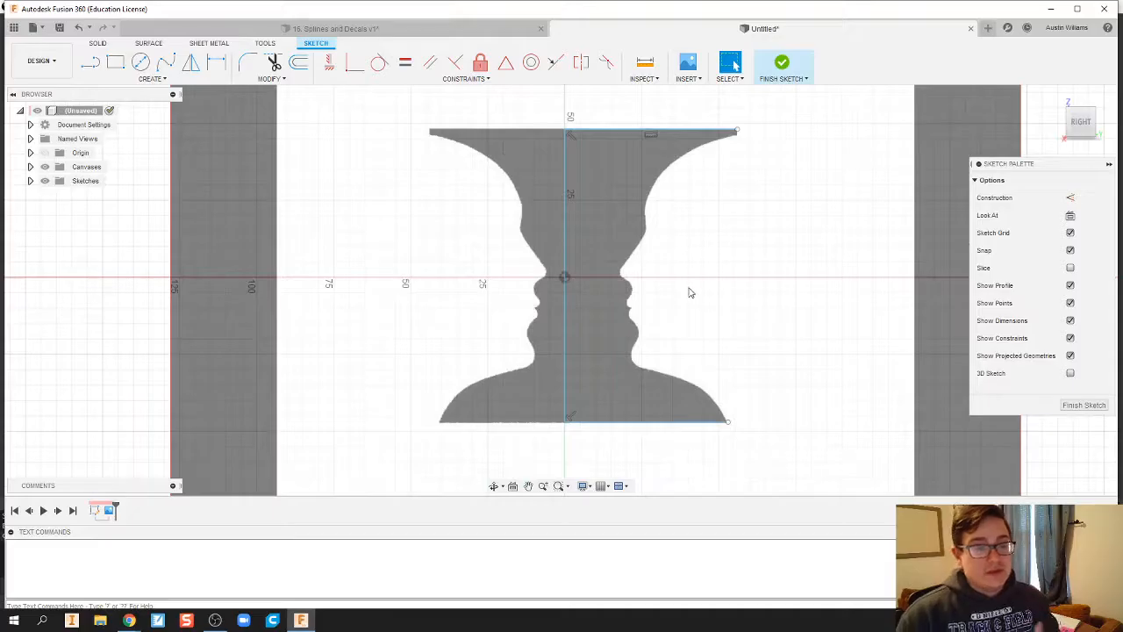
{"action": "mouse_move", "coordinate": [738, 178]}
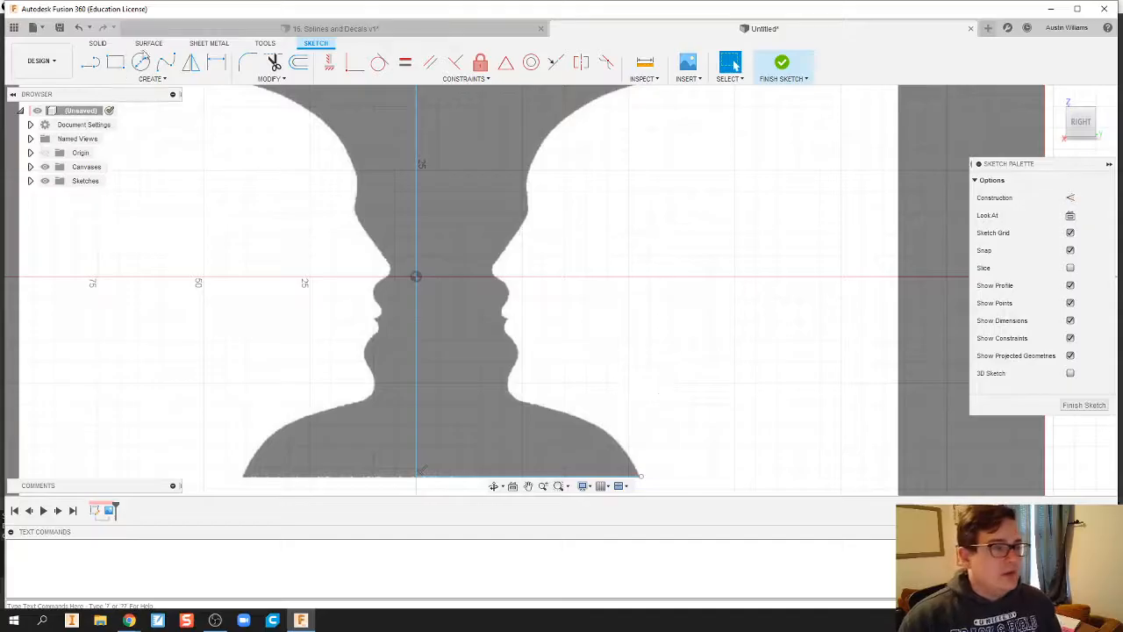
Trace the right face edge from rim to base with a fit point spline
{"action": "left_click", "coordinate": [165, 61]}
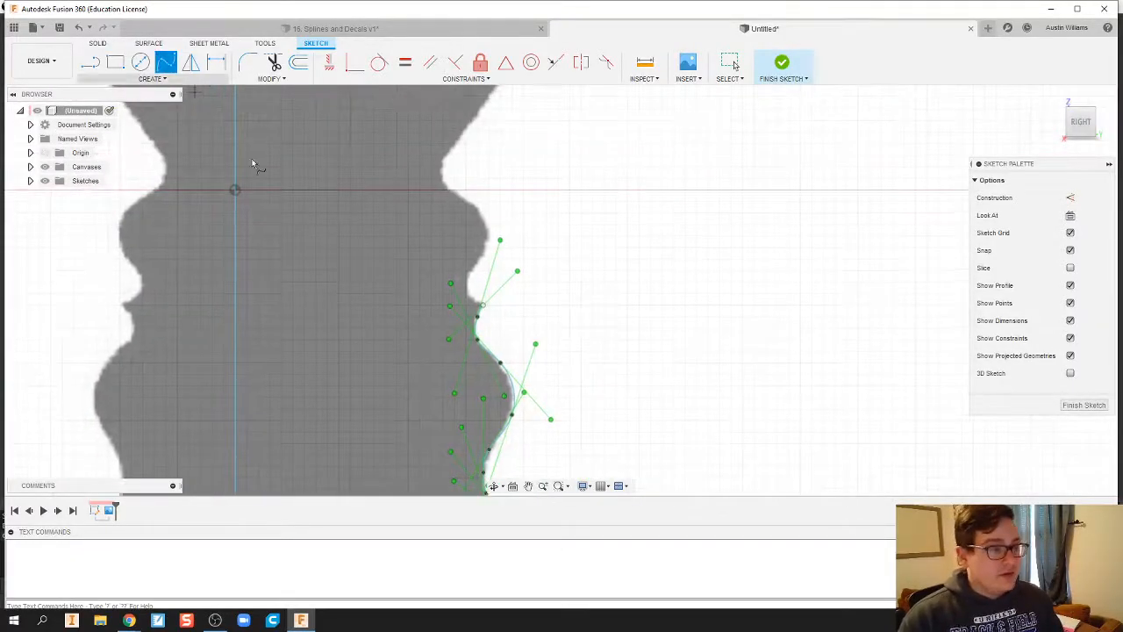
{"action": "scroll", "scroll_direction": "up", "scroll_amount": 3}
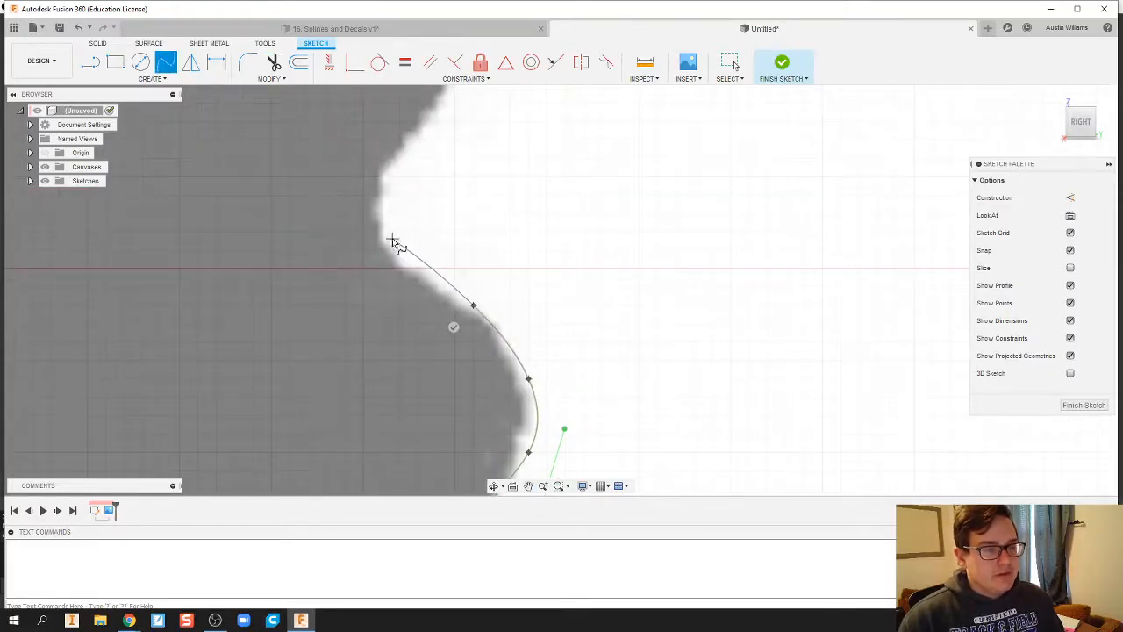
{"action": "left_click_drag", "start_coordinate": [394, 242], "coordinate": [405, 146]}
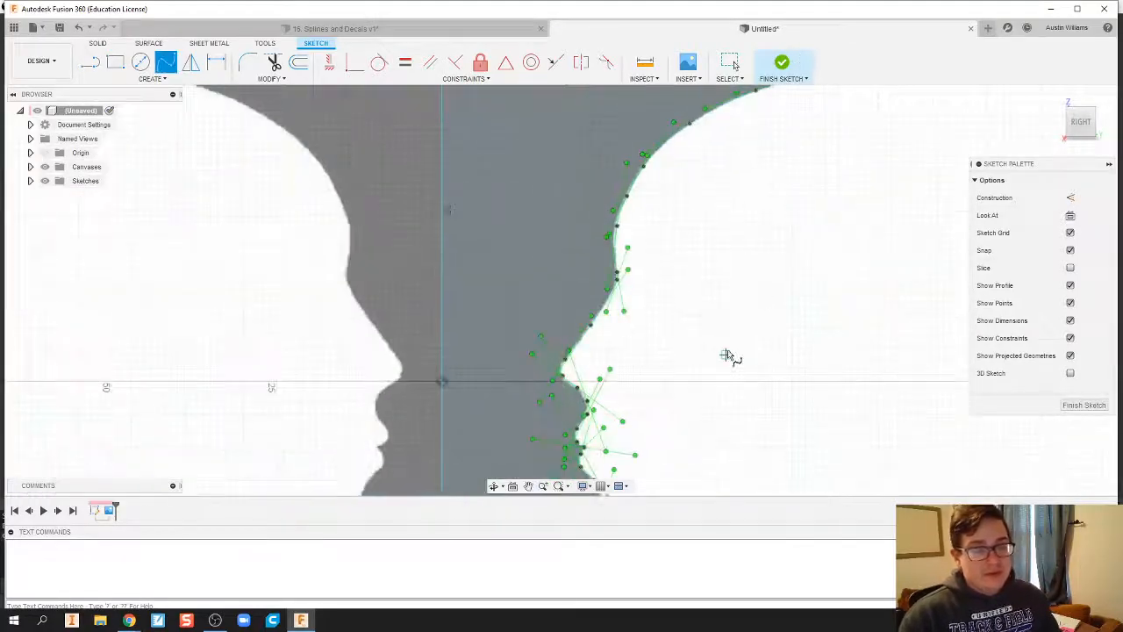
{"action": "scroll", "scroll_direction": "down", "scroll_amount": 3}
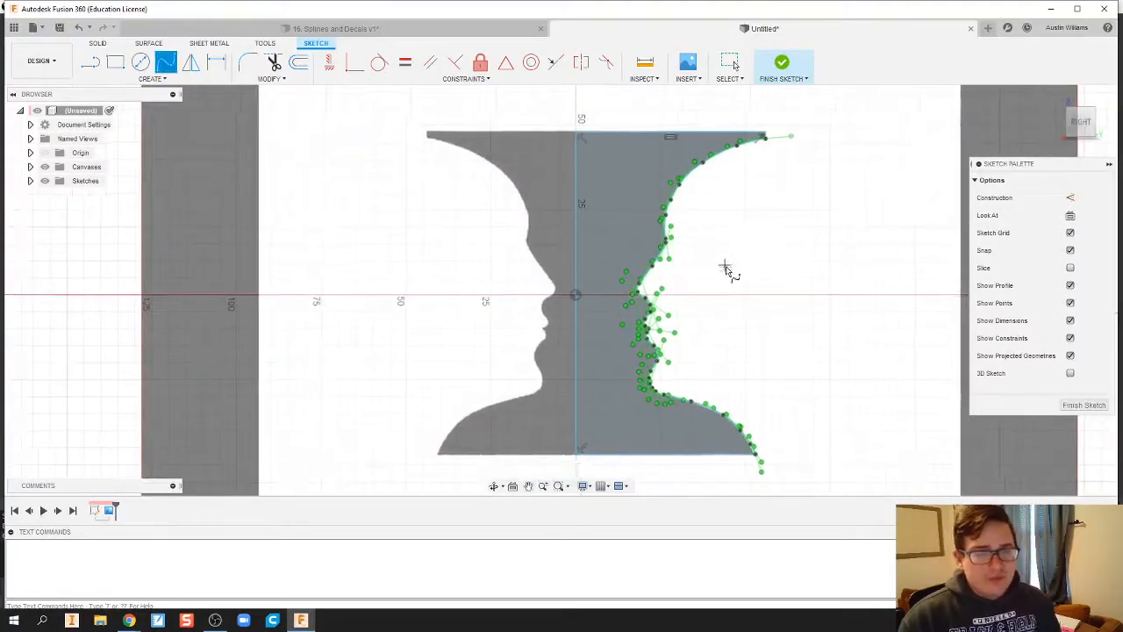
Finish the sketch and hide the TwoFace canvas image
{"action": "left_click", "coordinate": [781, 62]}
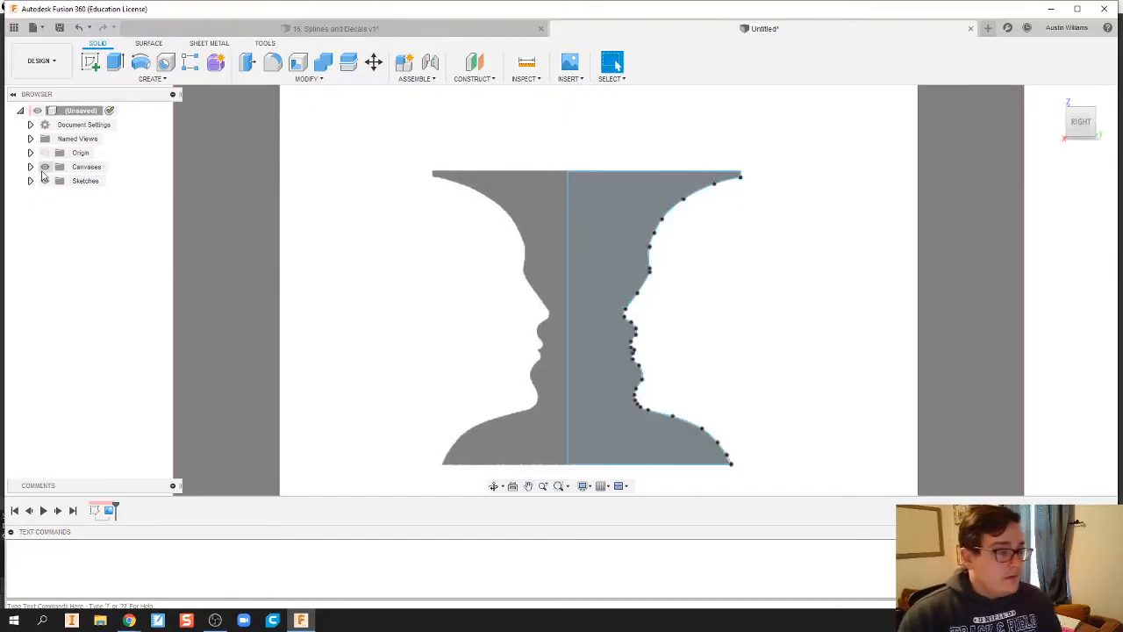
{"action": "left_click", "coordinate": [46, 167]}
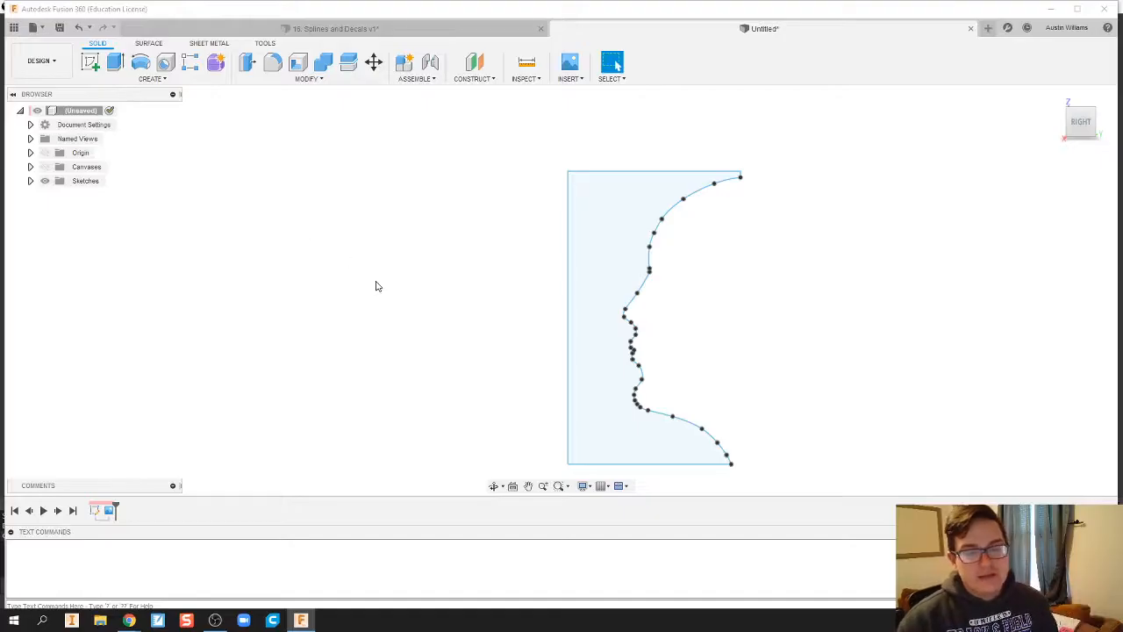
{"action": "mouse_move", "coordinate": [500, 298]}
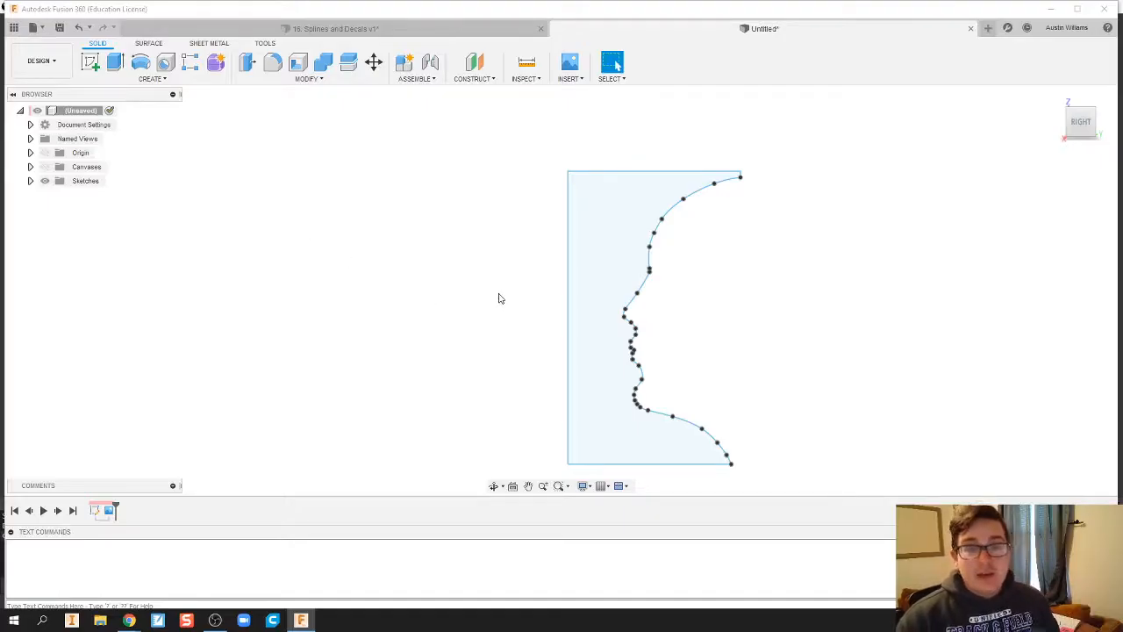
{"action": "mouse_move", "coordinate": [518, 323]}
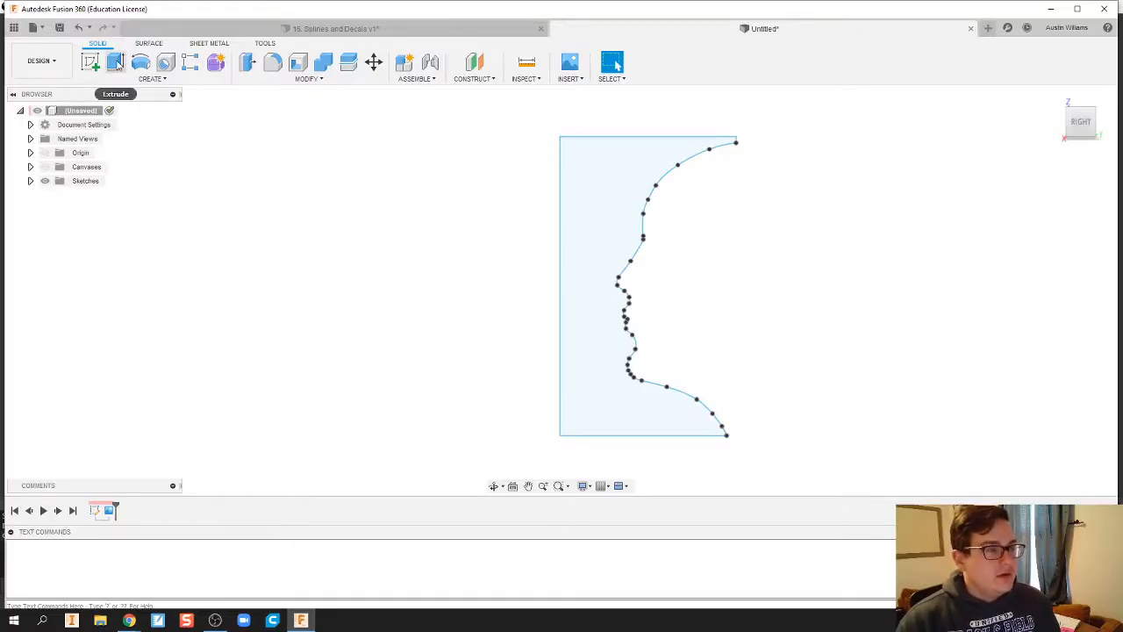
Revolve the half-profile 360 degrees around the centre line into a solid
{"action": "left_click", "coordinate": [141, 62]}
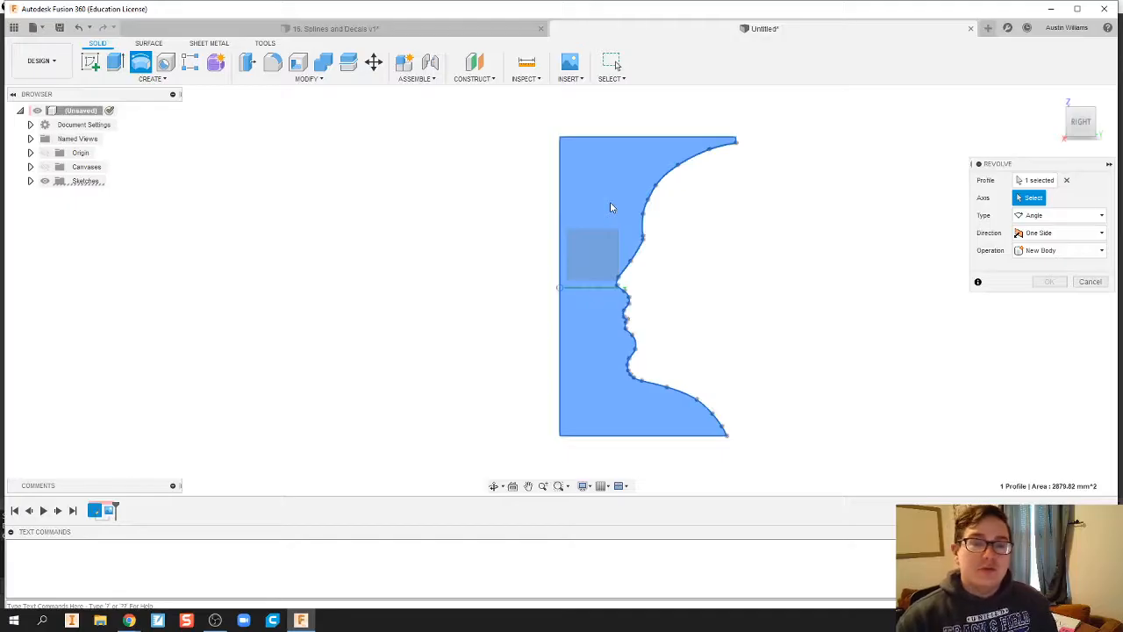
{"action": "mouse_move", "coordinate": [579, 250]}
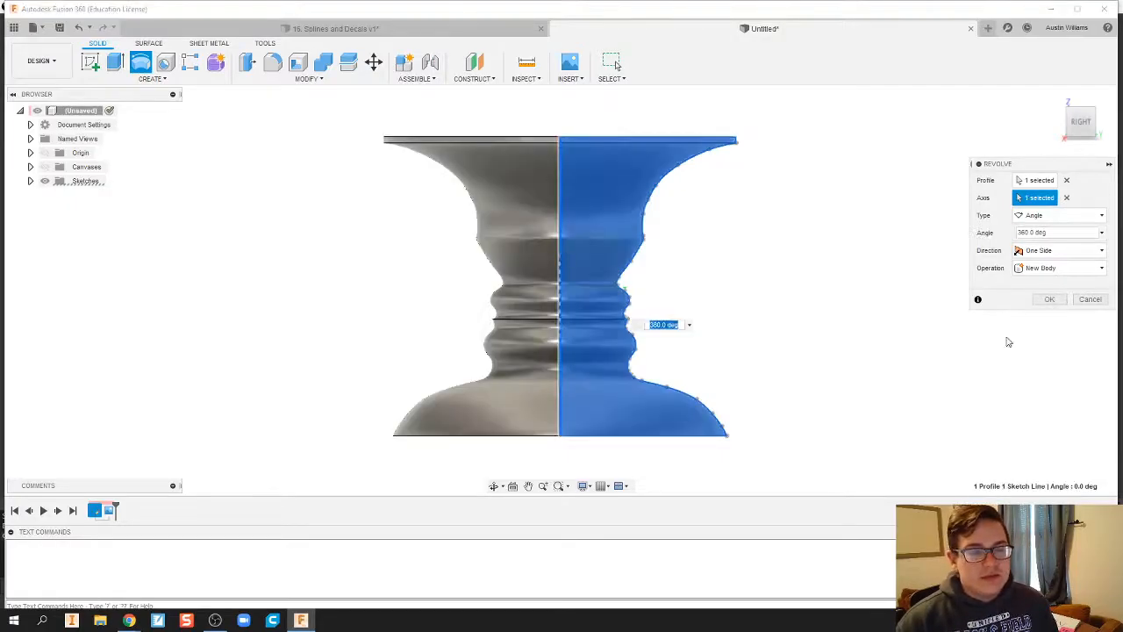
{"action": "left_click", "coordinate": [1049, 299]}
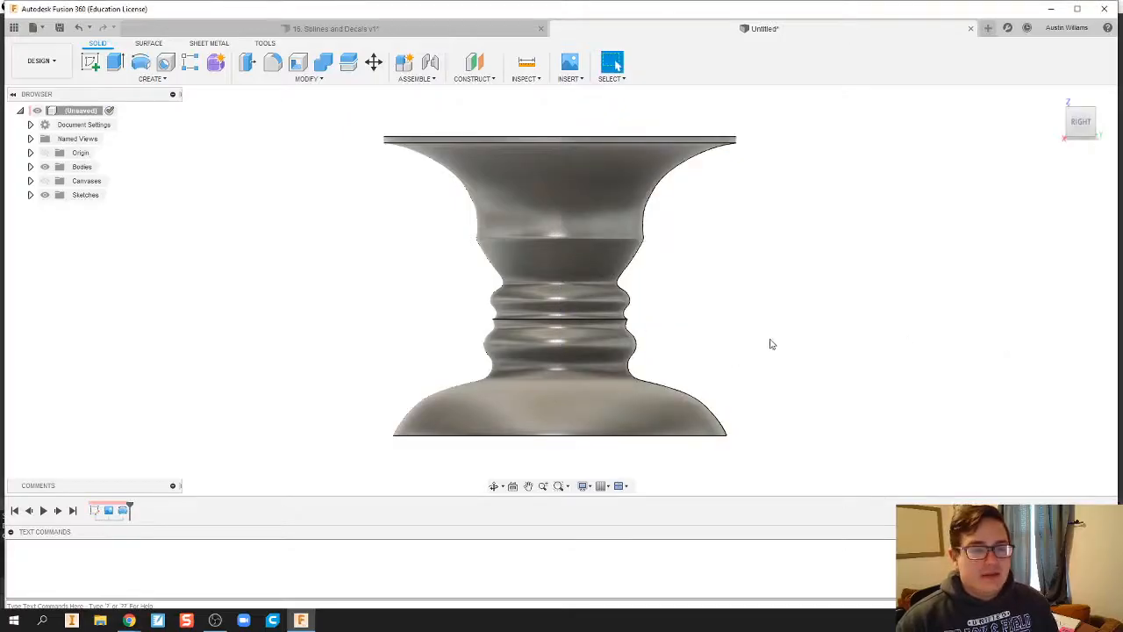